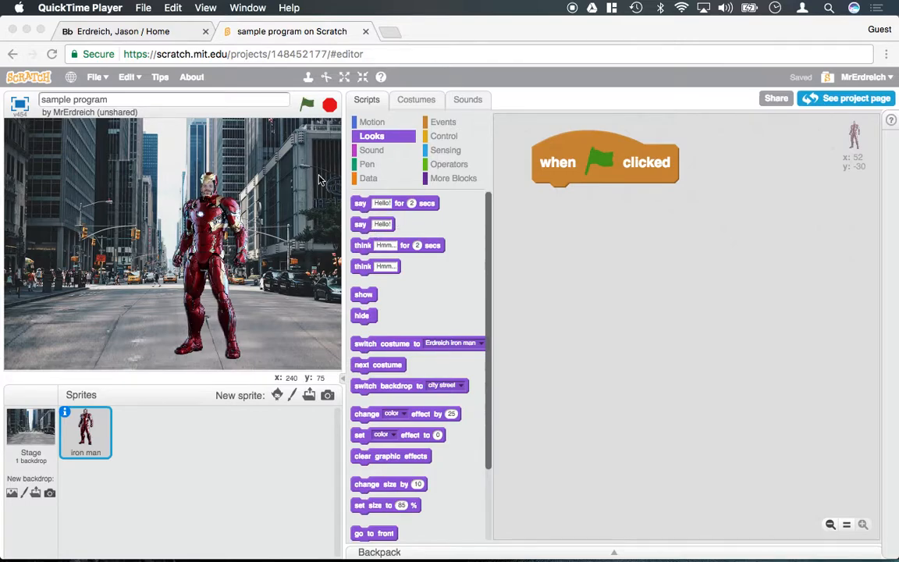
mouse_move(399, 100)
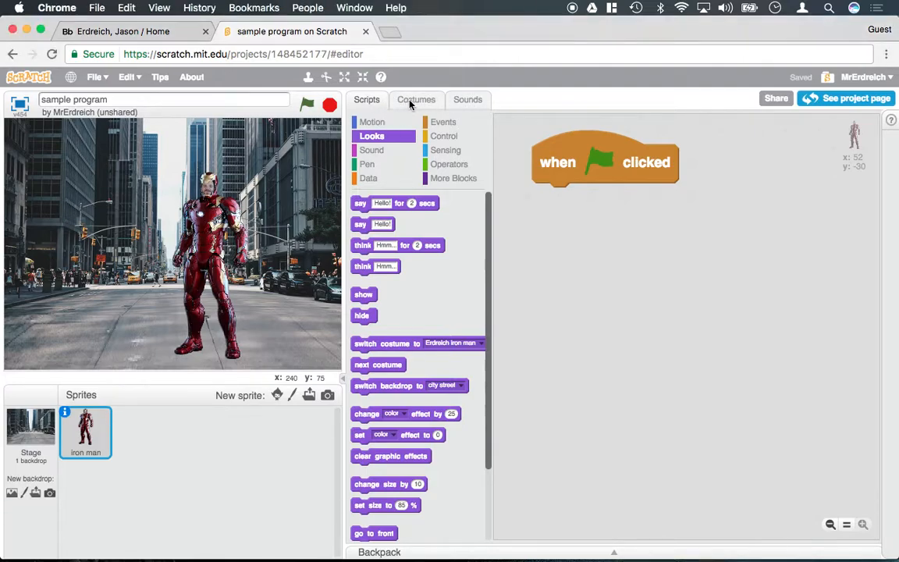
Open the Iron Man sprite's costume editor, showing its single costume.
click(416, 99)
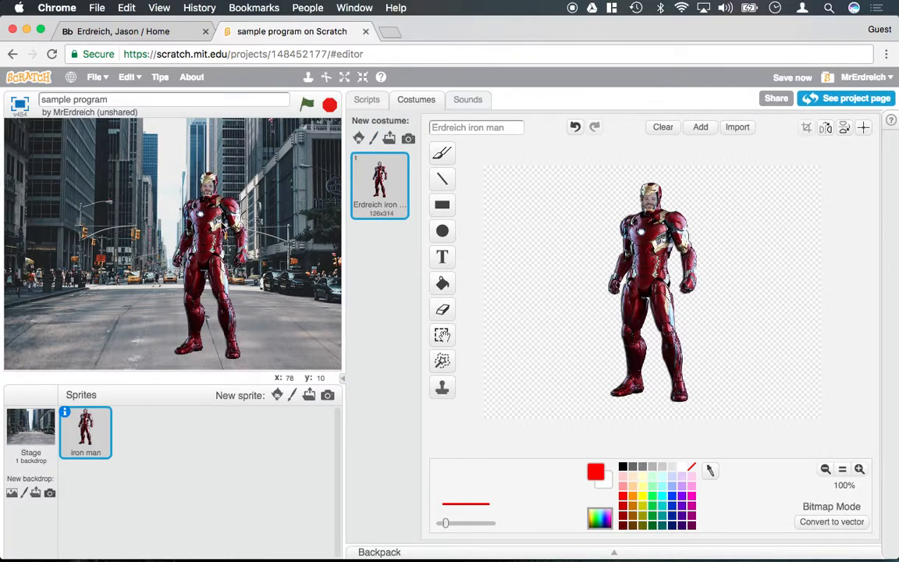
mouse_move(202, 262)
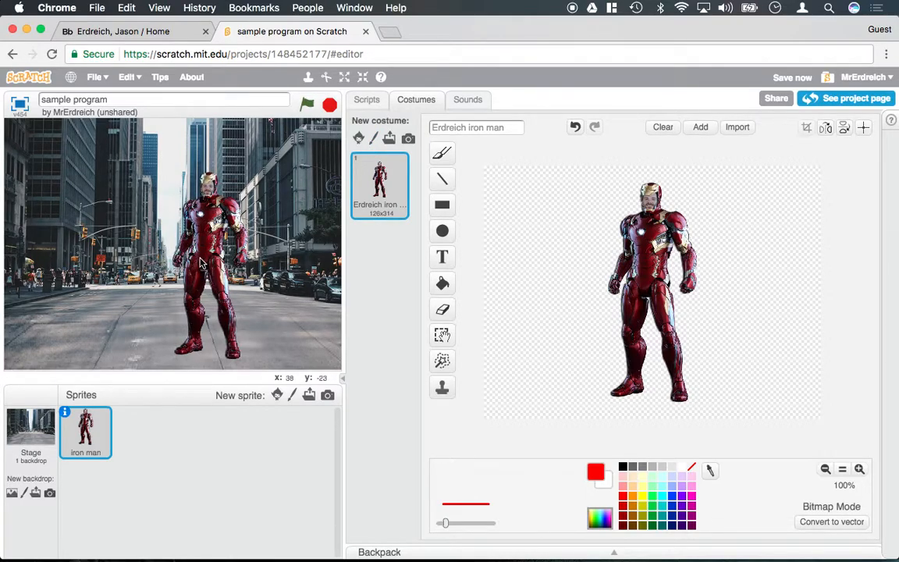
mouse_move(204, 244)
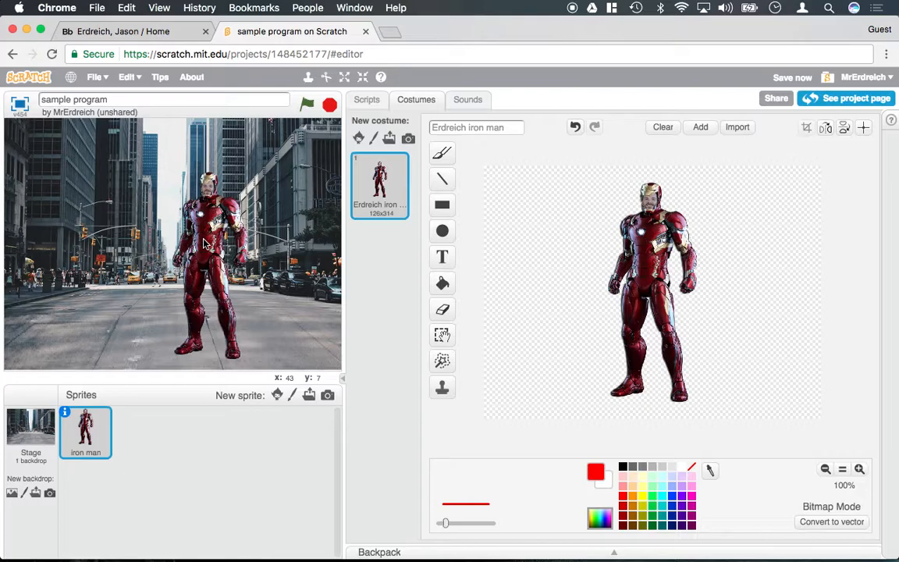
mouse_move(220, 236)
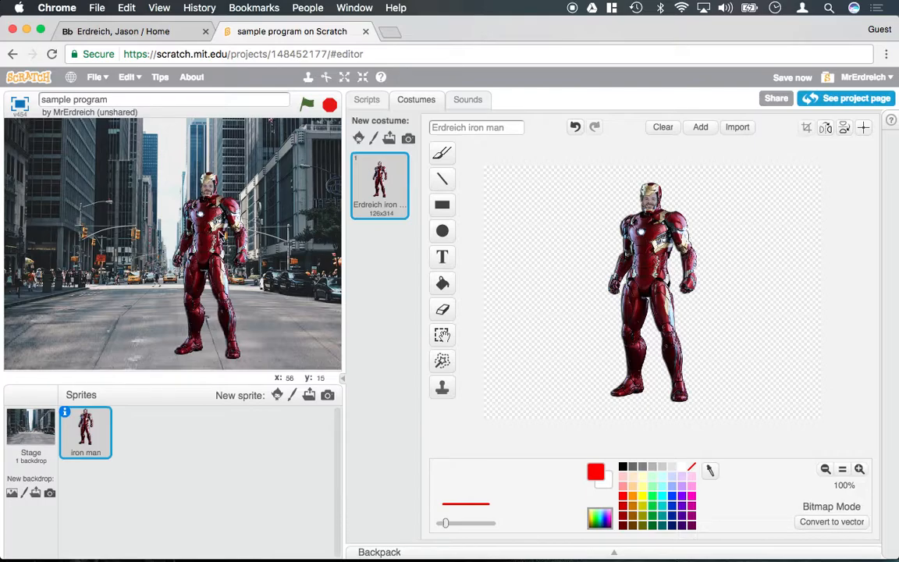
mouse_move(358, 138)
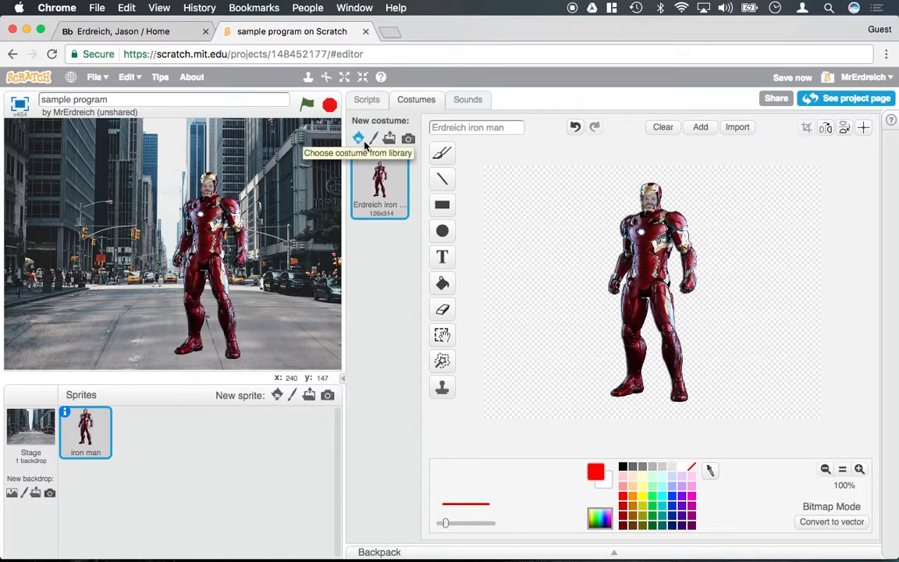
Add bear2-a from the costume library as costume two, preview both, and return to scripts.
click(358, 138)
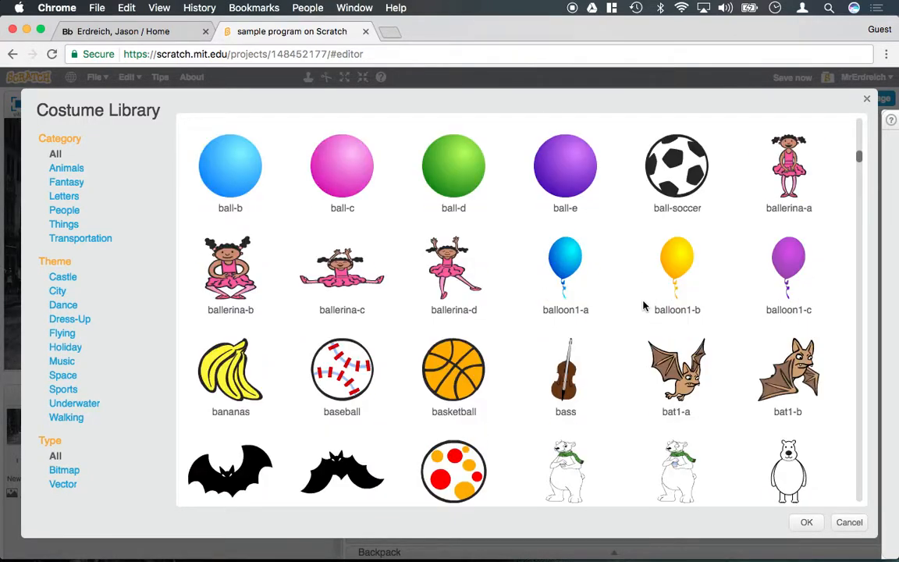
scroll(down, 3)
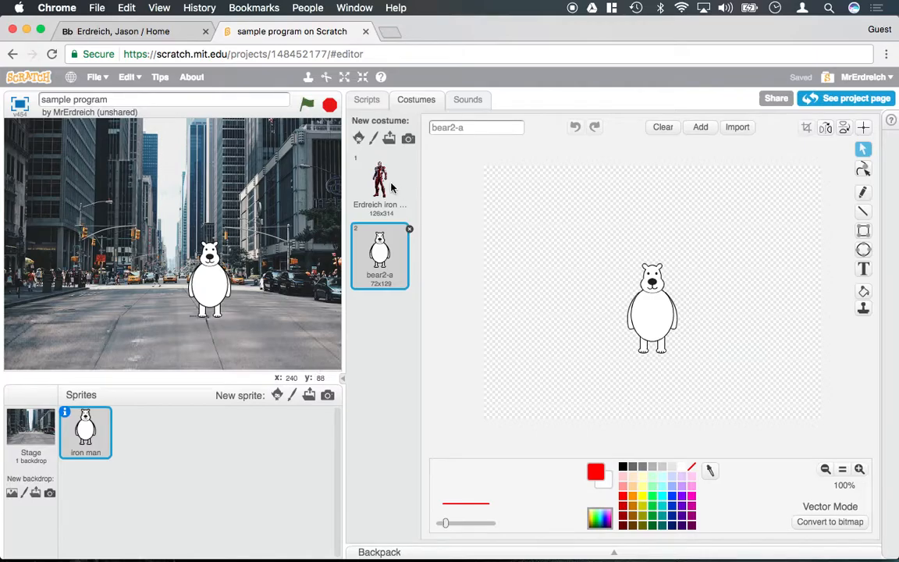
click(379, 179)
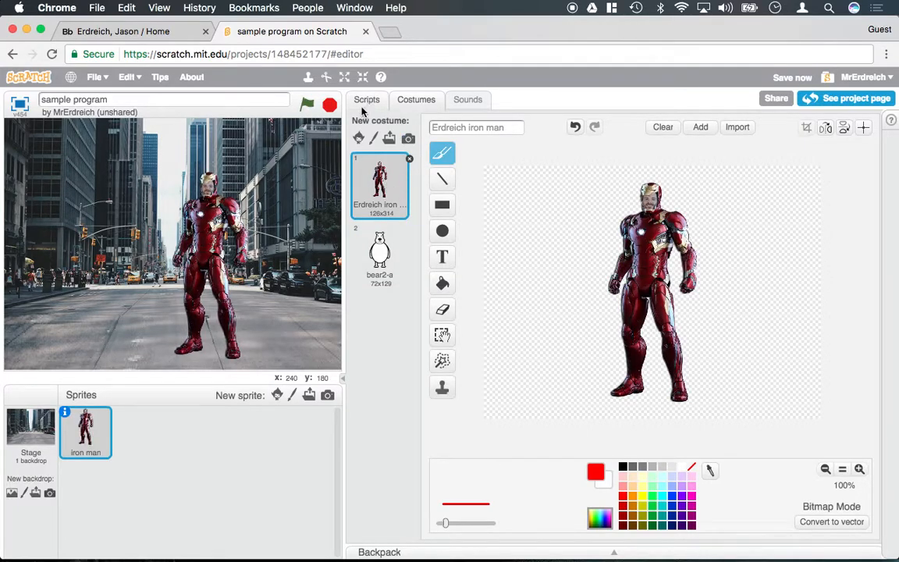
mouse_move(221, 210)
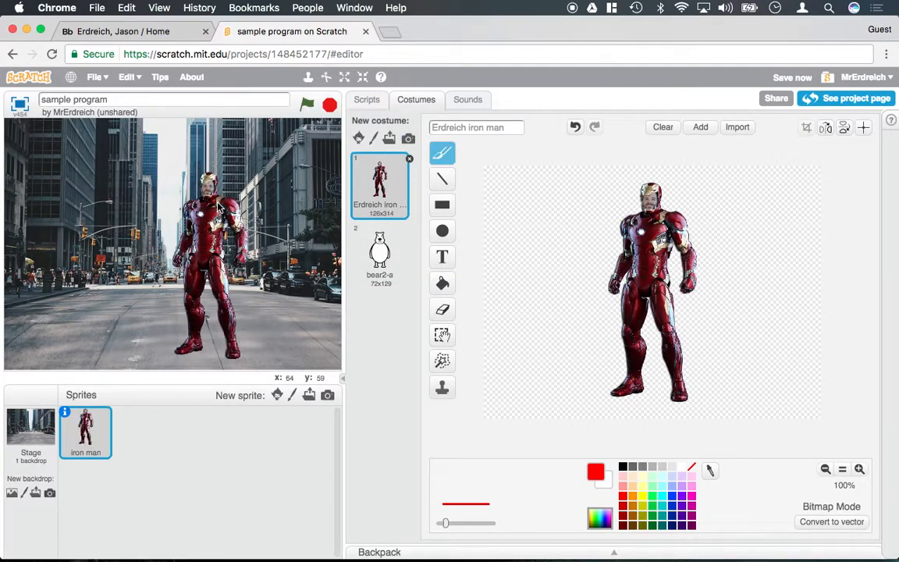
click(380, 255)
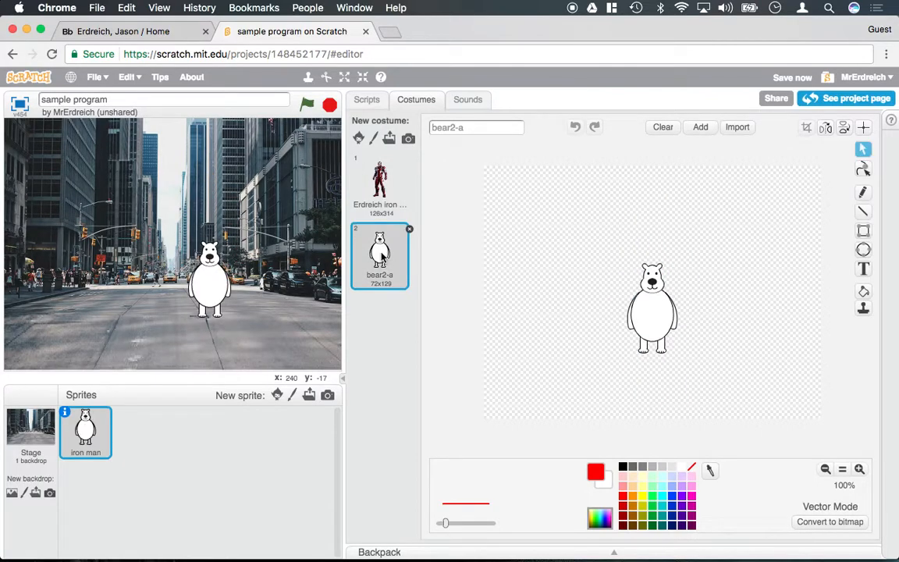
click(366, 99)
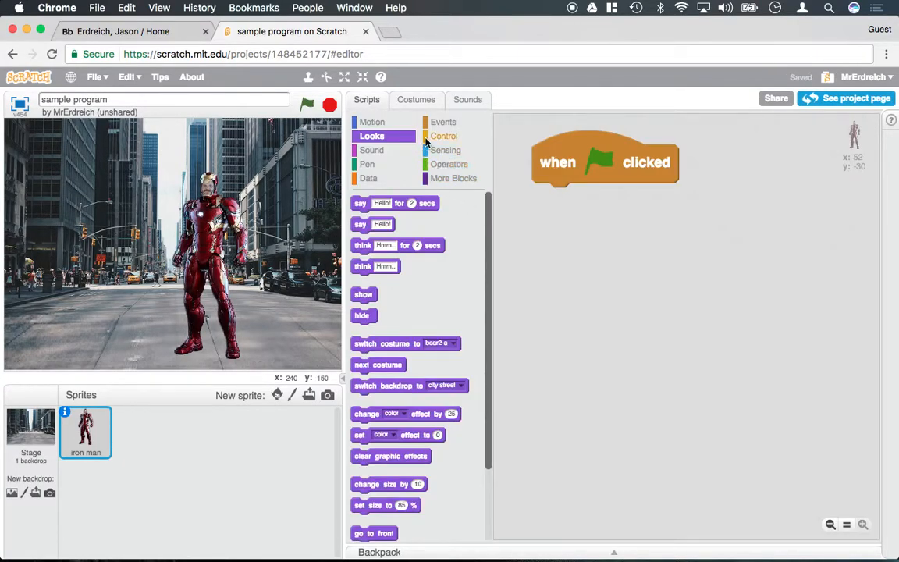
Test 'move 30 steps' and 'switch costume to bear2-a' under the green flag, running it twice.
click(372, 122)
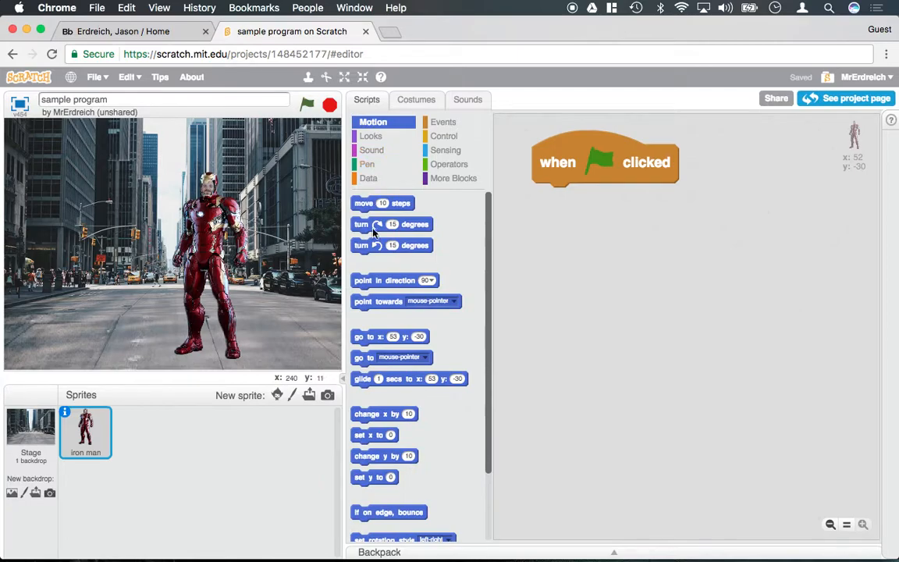
drag(382, 203, 597, 199)
text(30)
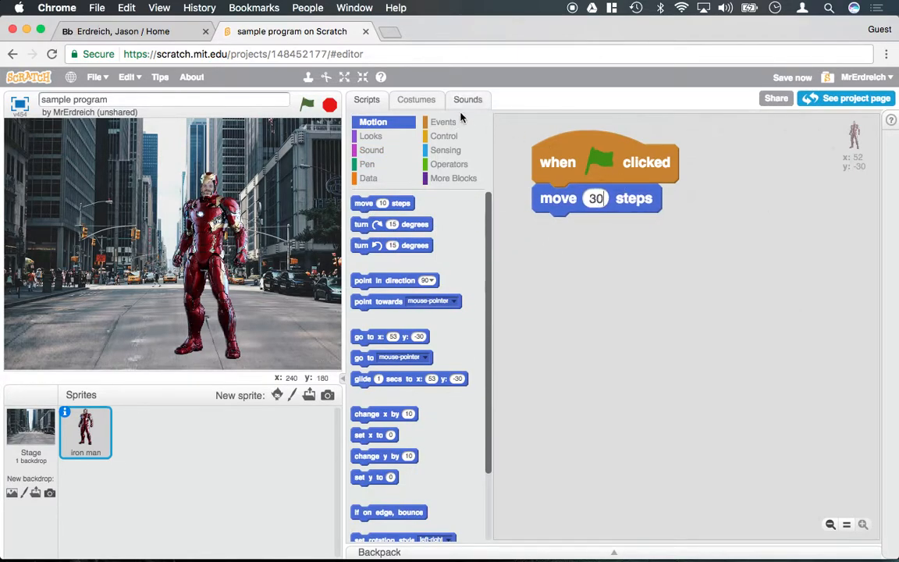
click(371, 136)
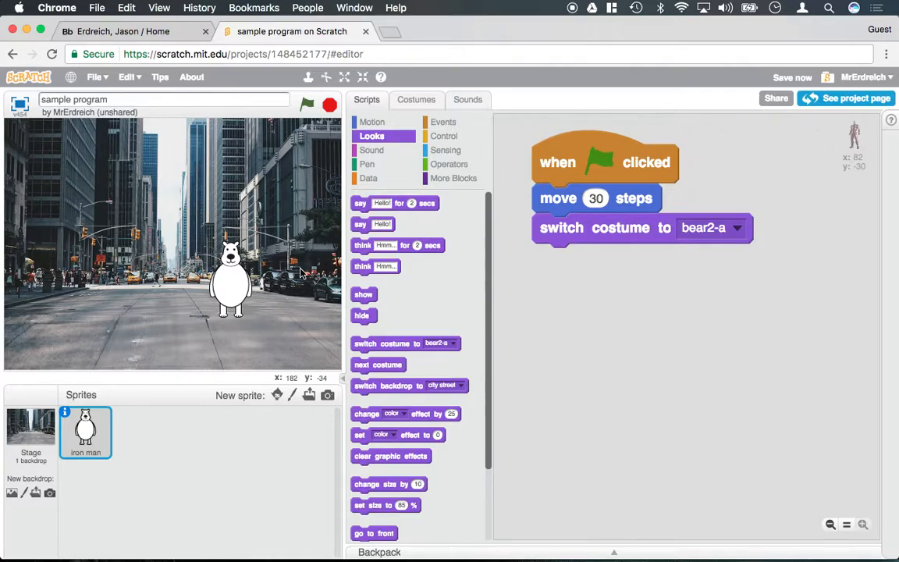
click(306, 104)
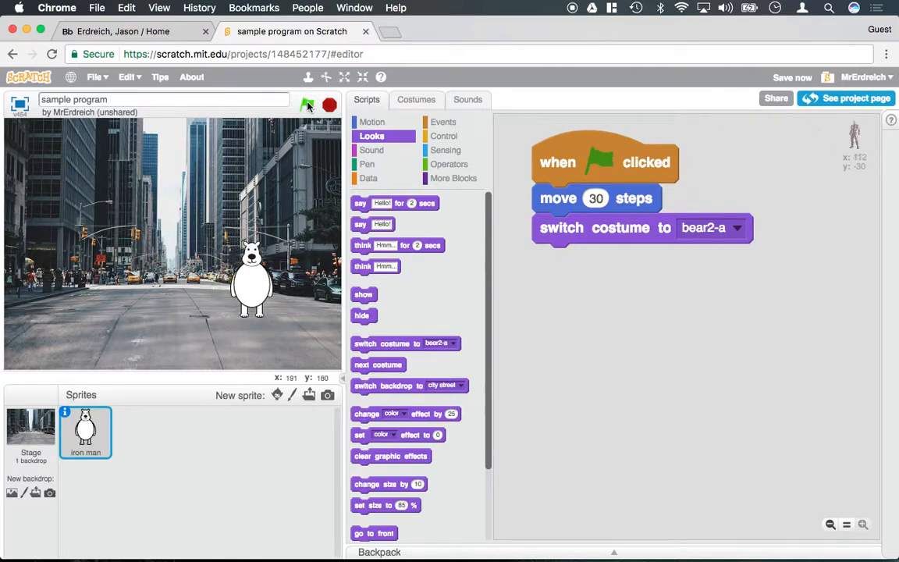
click(307, 104)
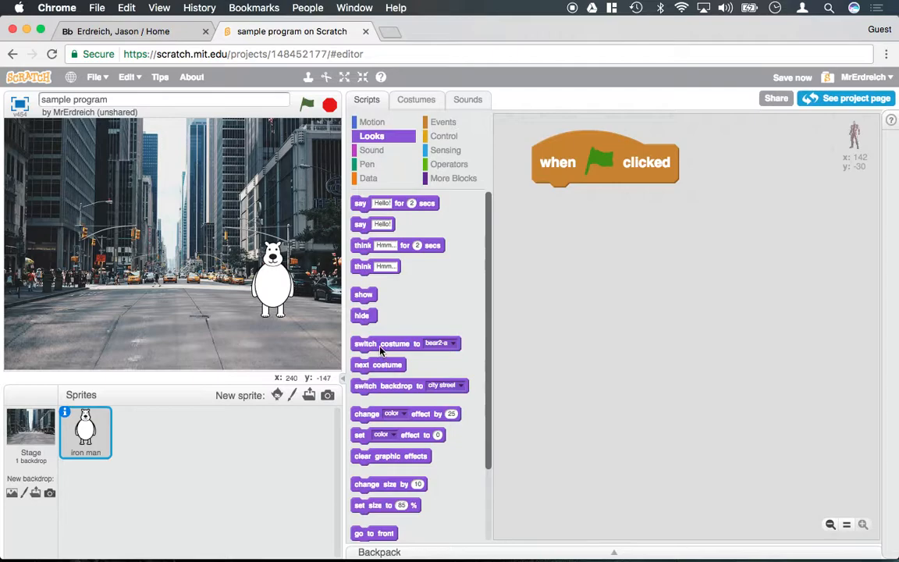
Switch the sprite back to the Erdreich iron man costume and discard the loose switch-costume block.
drag(394, 344, 698, 304)
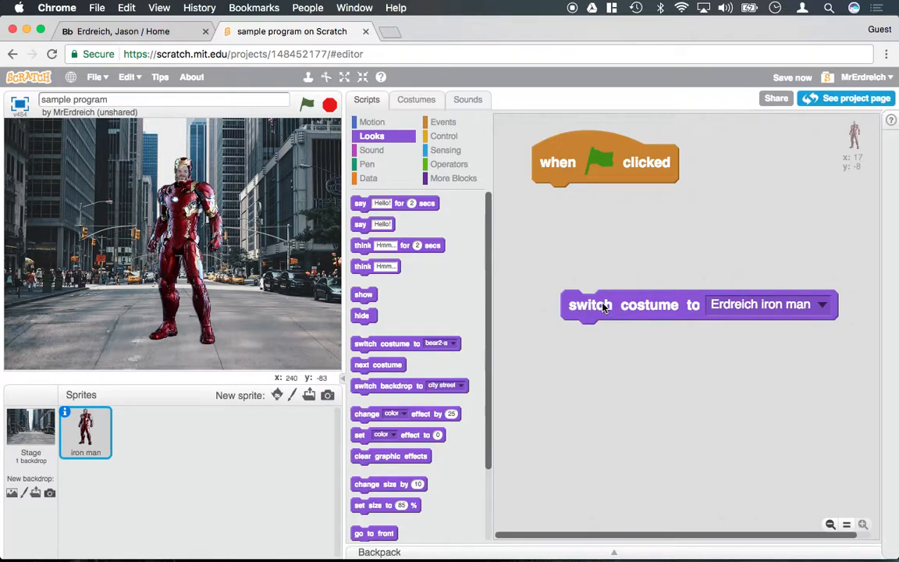
drag(698, 304, 559, 313)
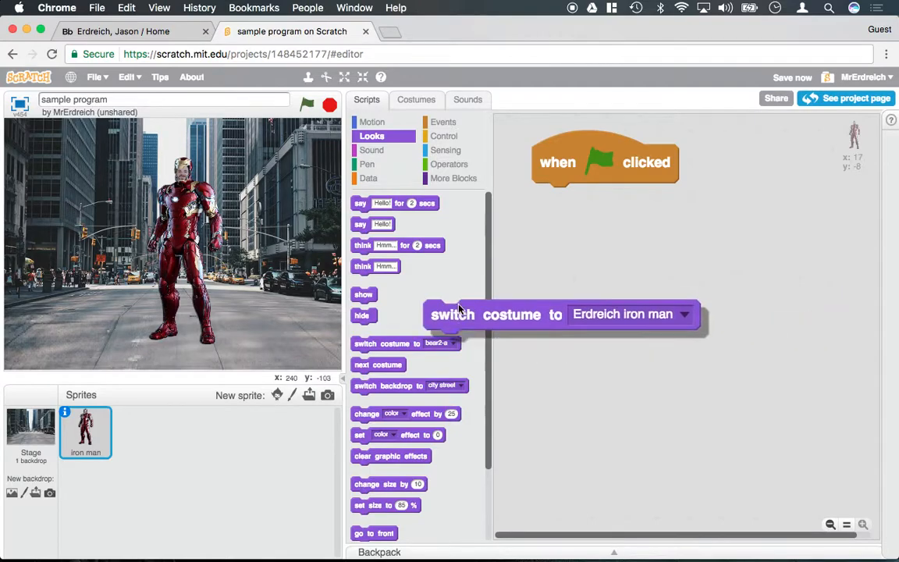
click(416, 99)
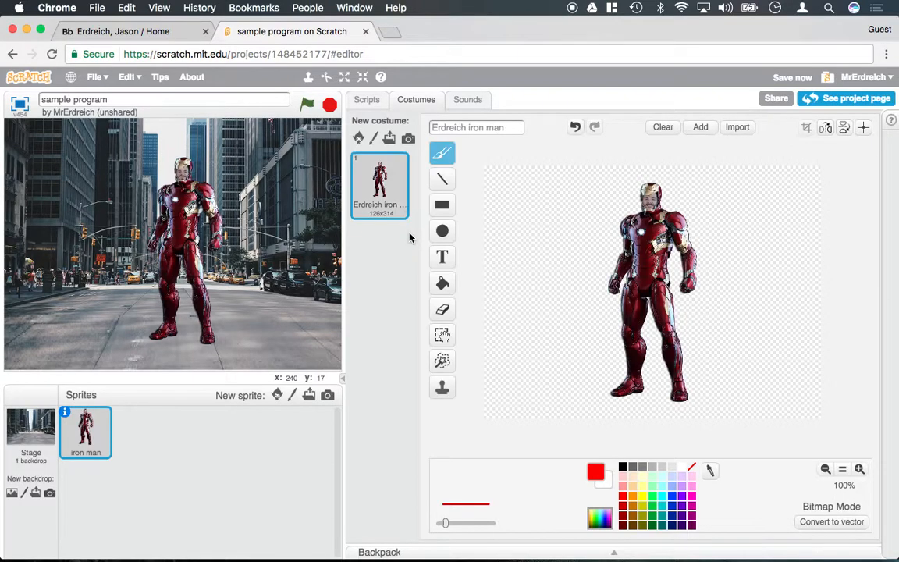
Upload 'iron man-mask down.png' as costume two and reselect the Erdreich iron man costume.
click(736, 126)
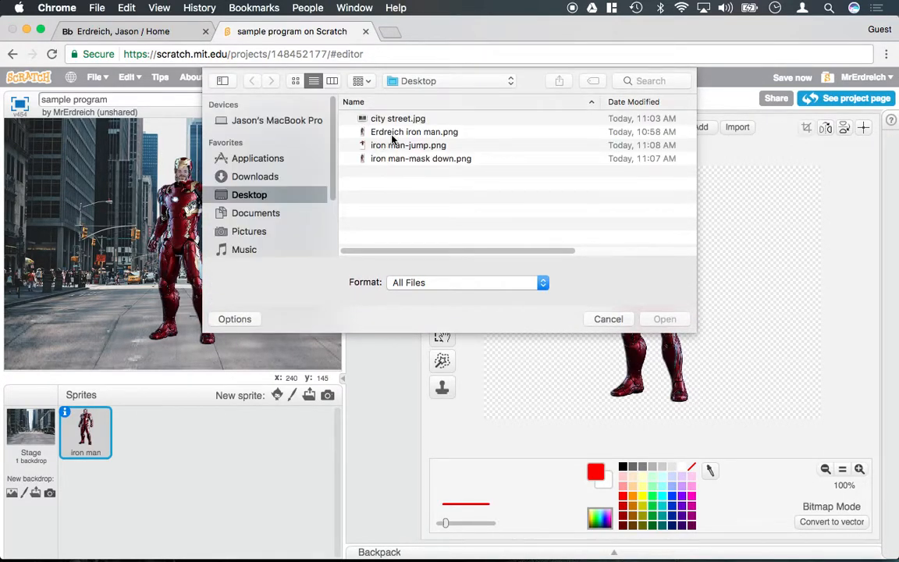
mouse_move(410, 163)
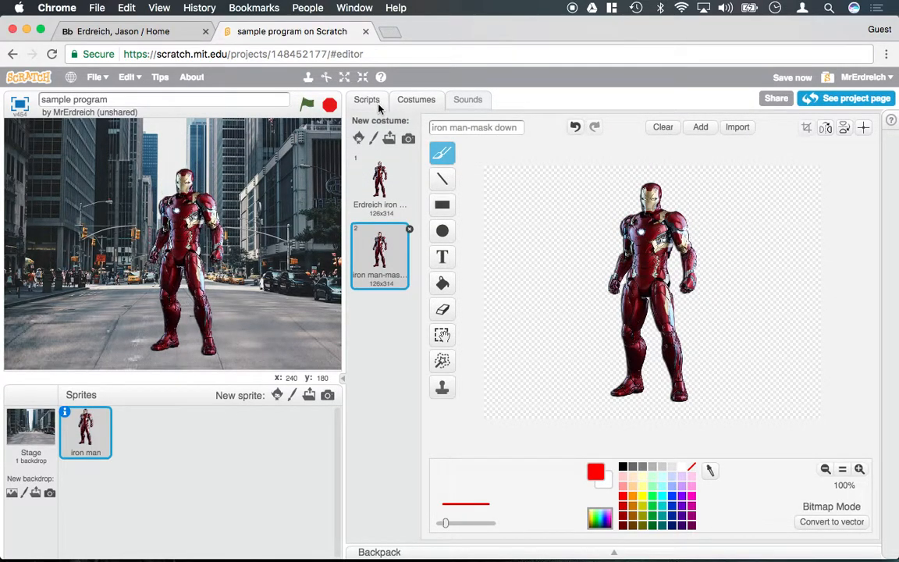
click(380, 183)
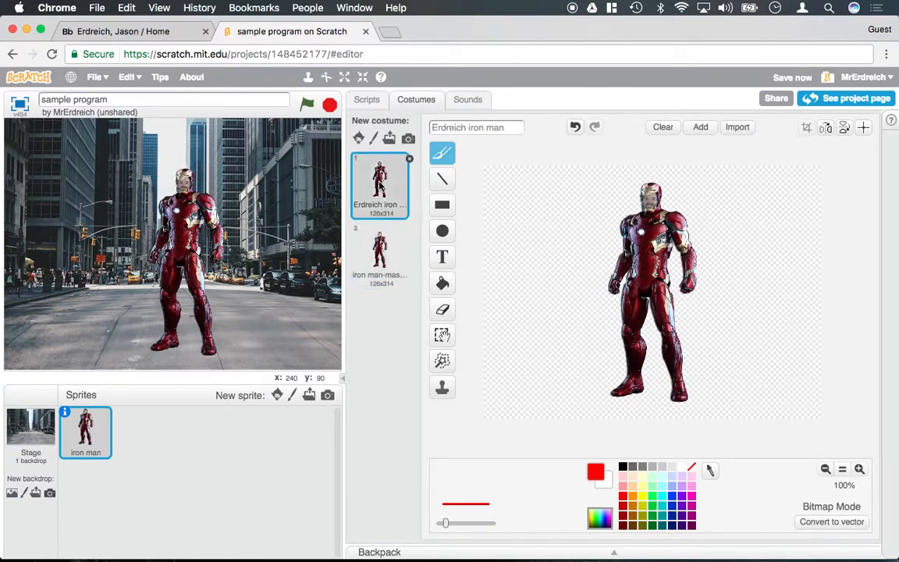
Attach 'move -30 steps' and 'switch costume to iron man-mask down' under the green flag, then run it.
click(366, 99)
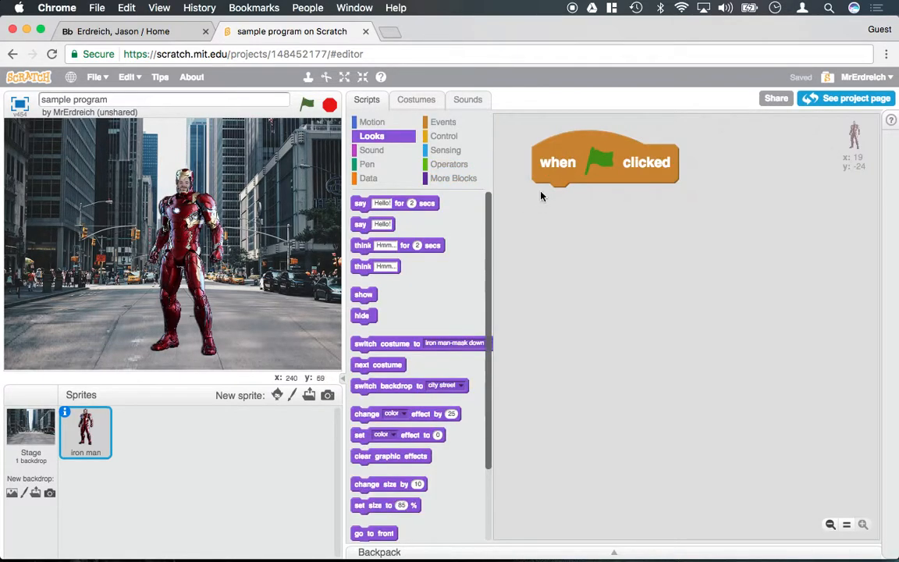
mouse_move(382, 125)
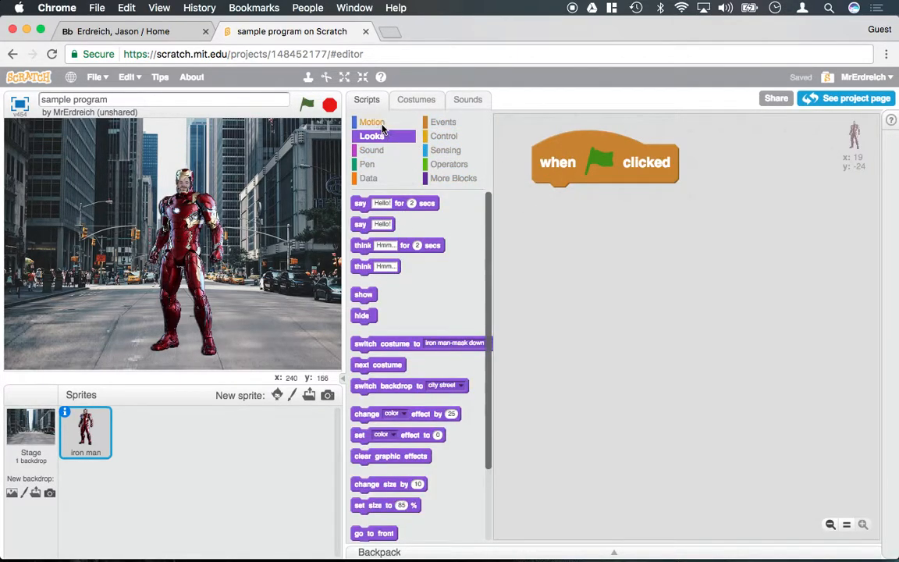
click(372, 122)
text(-30)
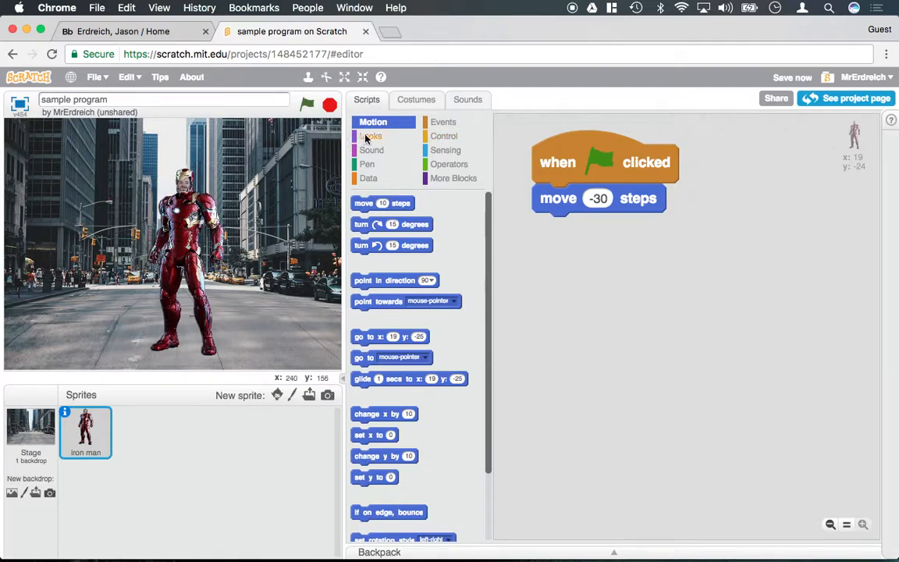
click(372, 136)
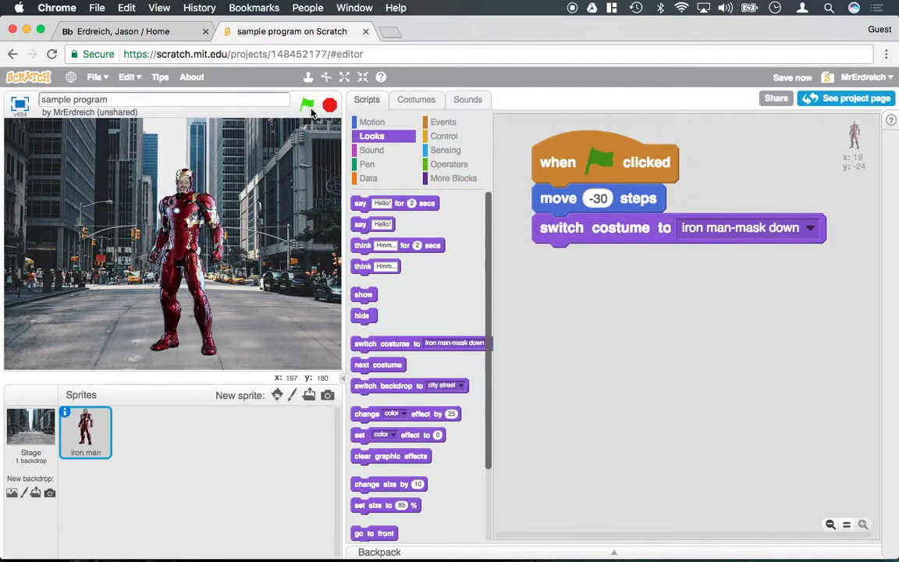
click(306, 105)
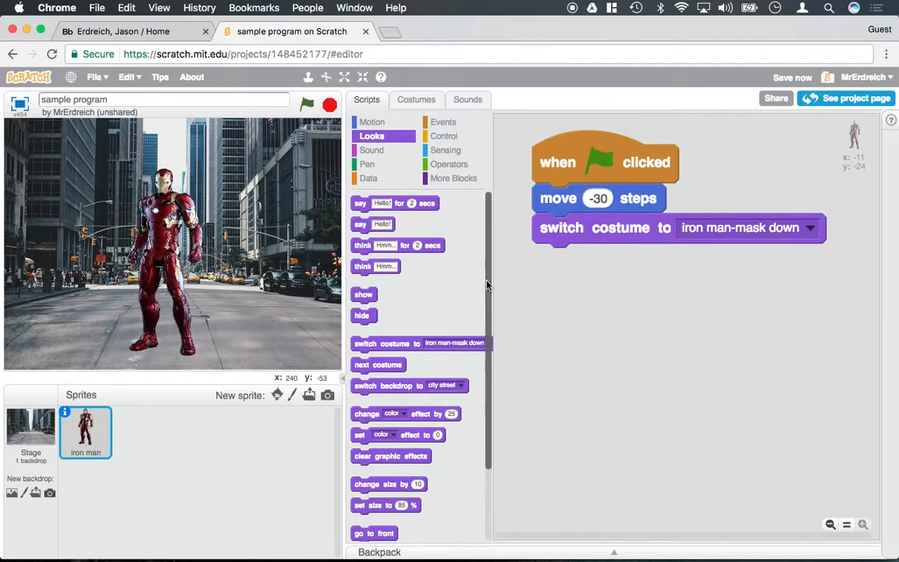
click(416, 99)
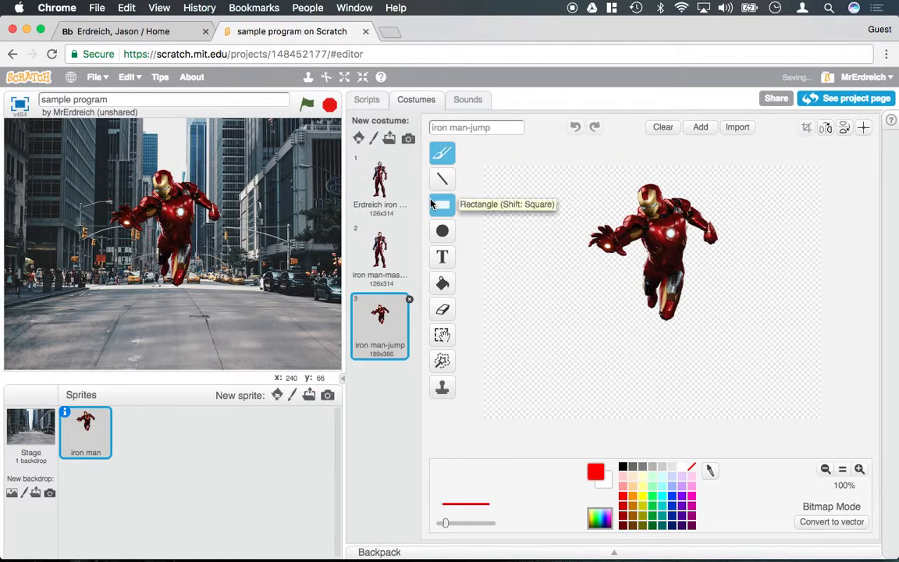
Return to scripts after adding iron man-jump, leaving only 'switch costume to Erdreich iron man' under the flag.
click(367, 99)
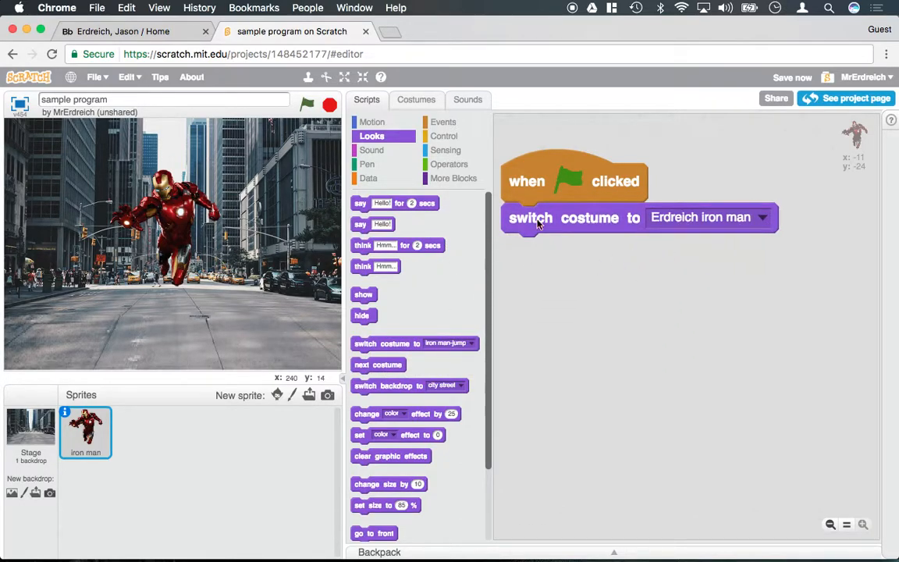
Run the green-flag script and add a 'when up arrow key pressed' hat block.
click(307, 104)
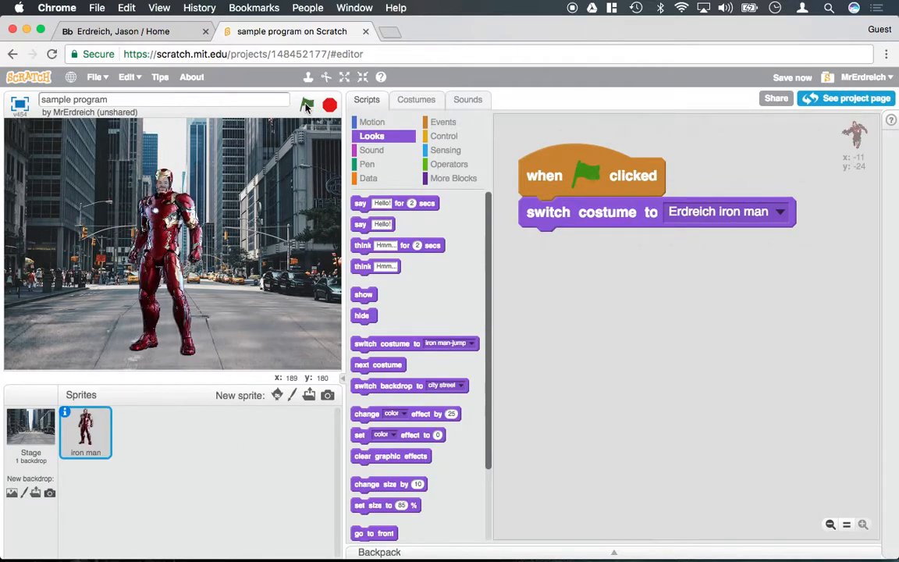
click(443, 122)
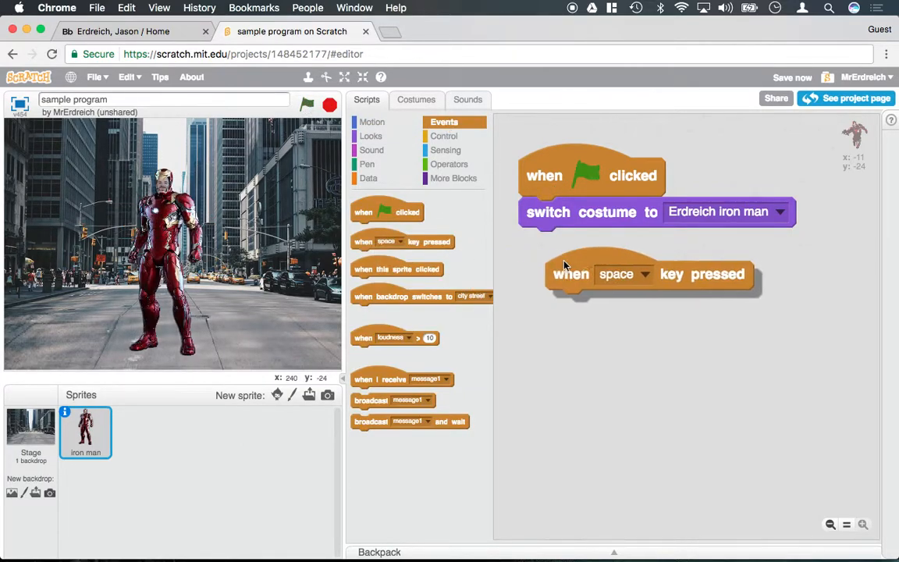
right_click(648, 279)
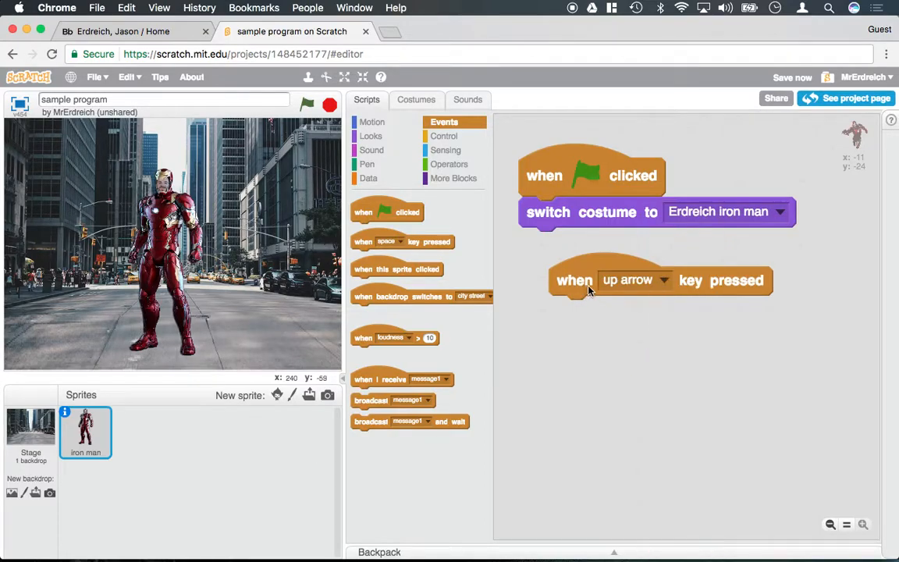
click(416, 99)
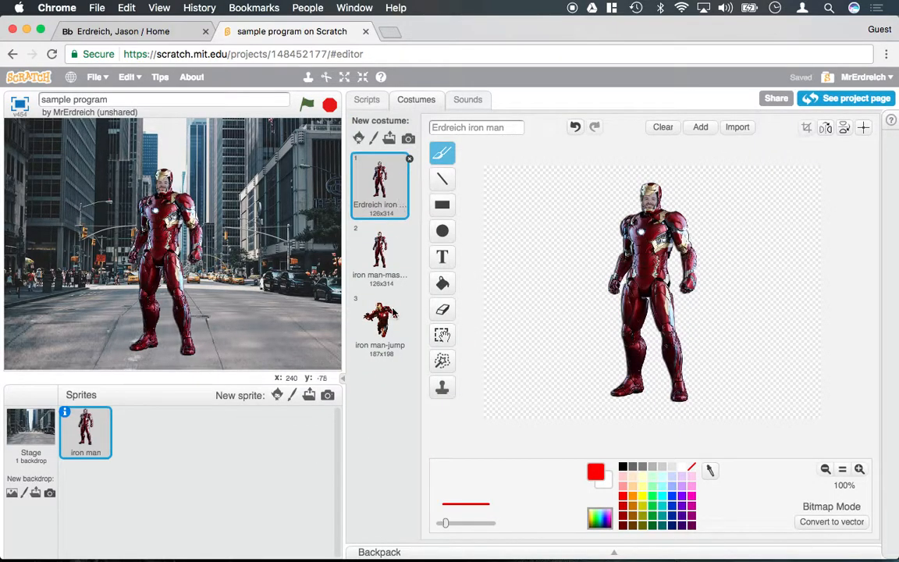
Attach 'switch costume to iron man-jump' and 'change x by 10' under the up-arrow hat.
click(366, 99)
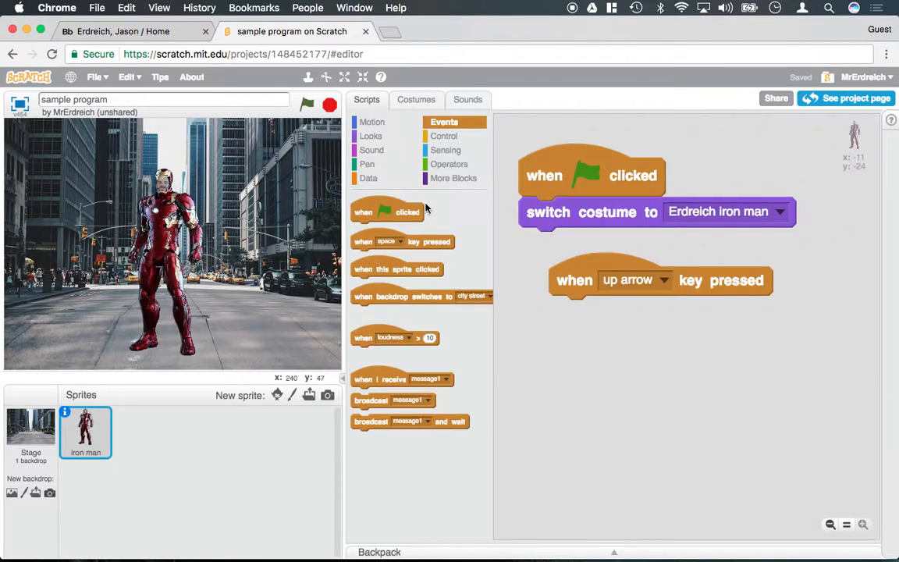
click(371, 136)
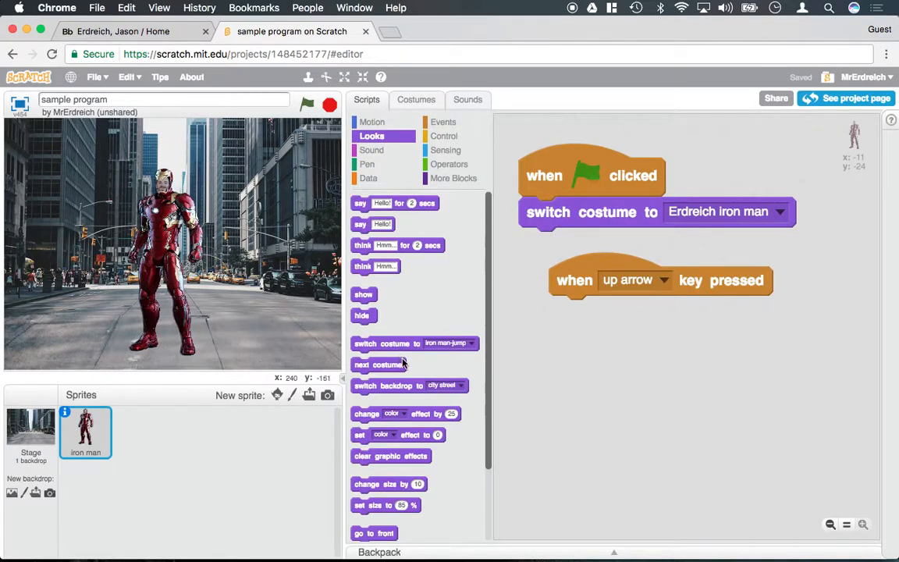
drag(413, 343, 677, 311)
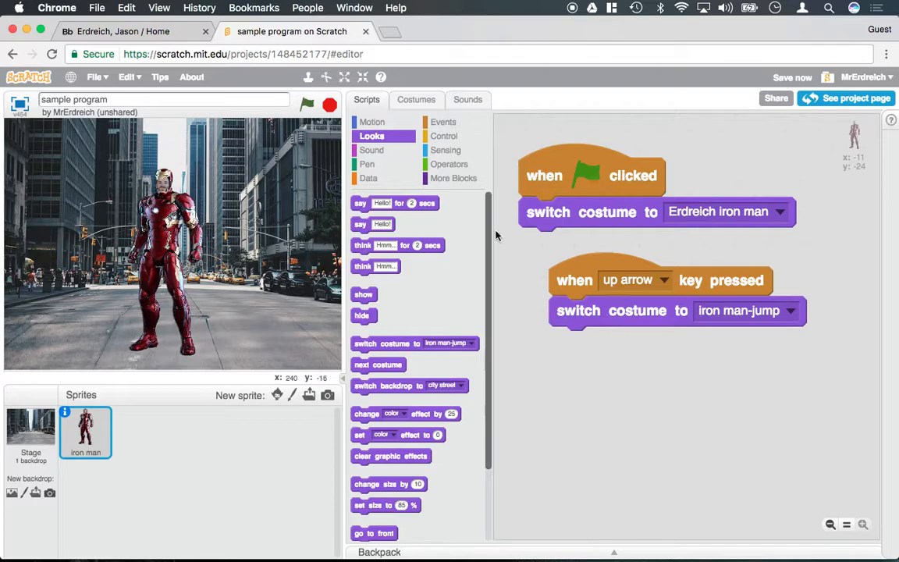
click(373, 121)
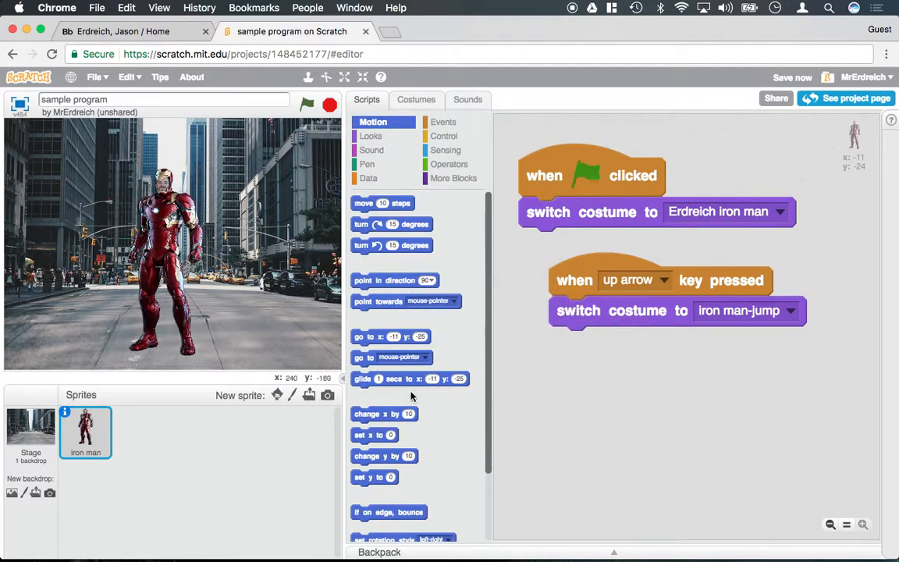
drag(384, 414, 609, 360)
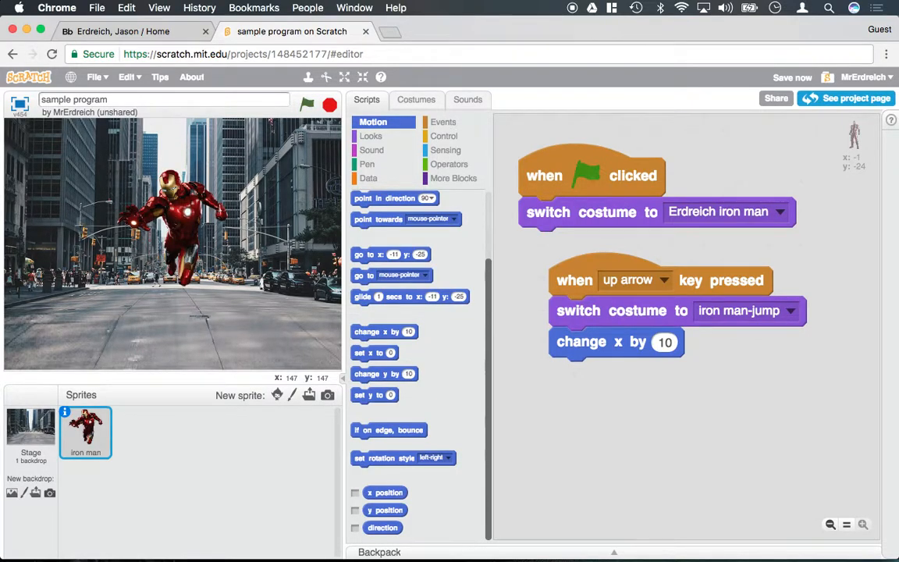
mouse_move(300, 137)
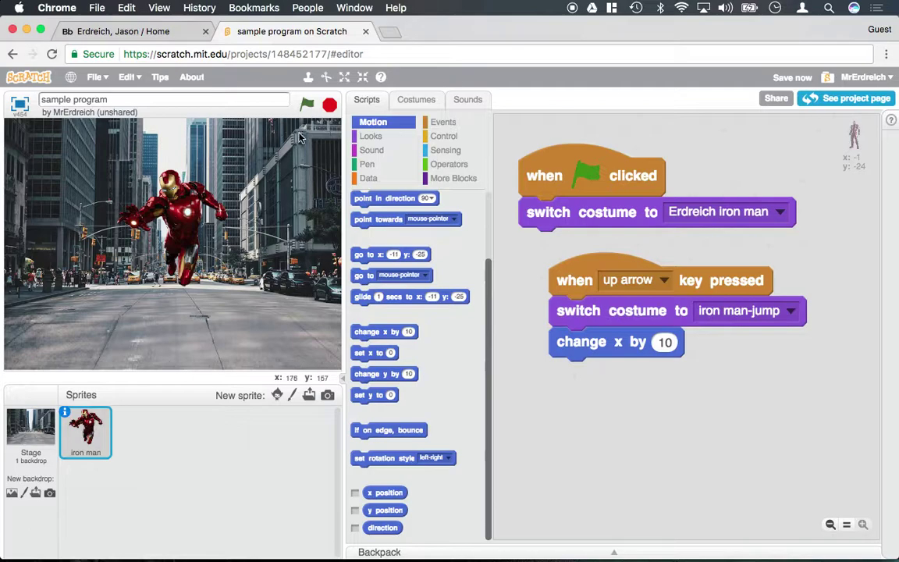